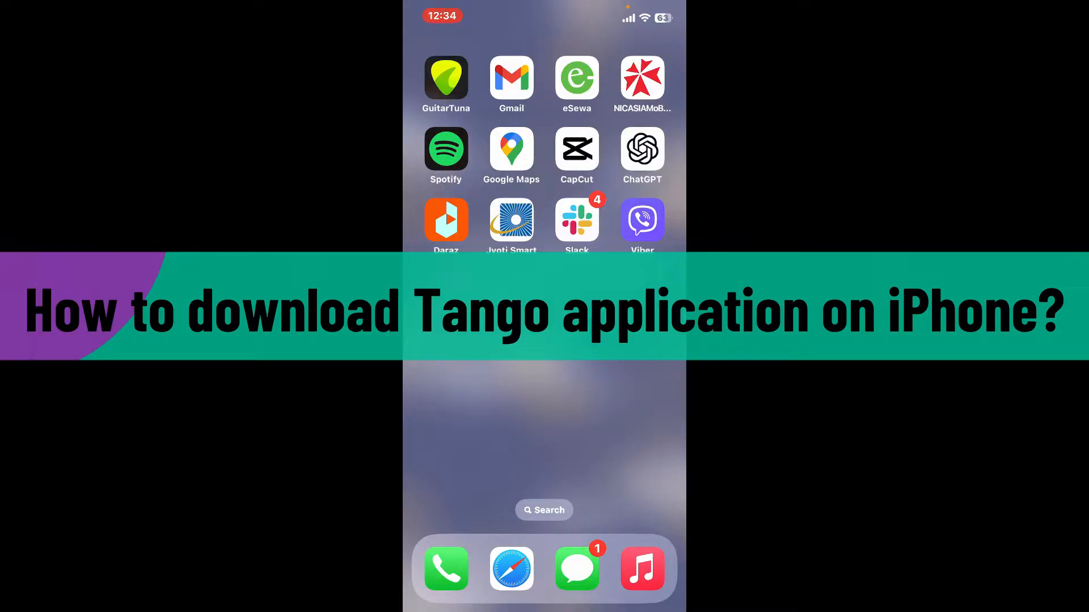
- Swipe across the Home Screen pages to reach and launch the App Store
scroll("left", 3)
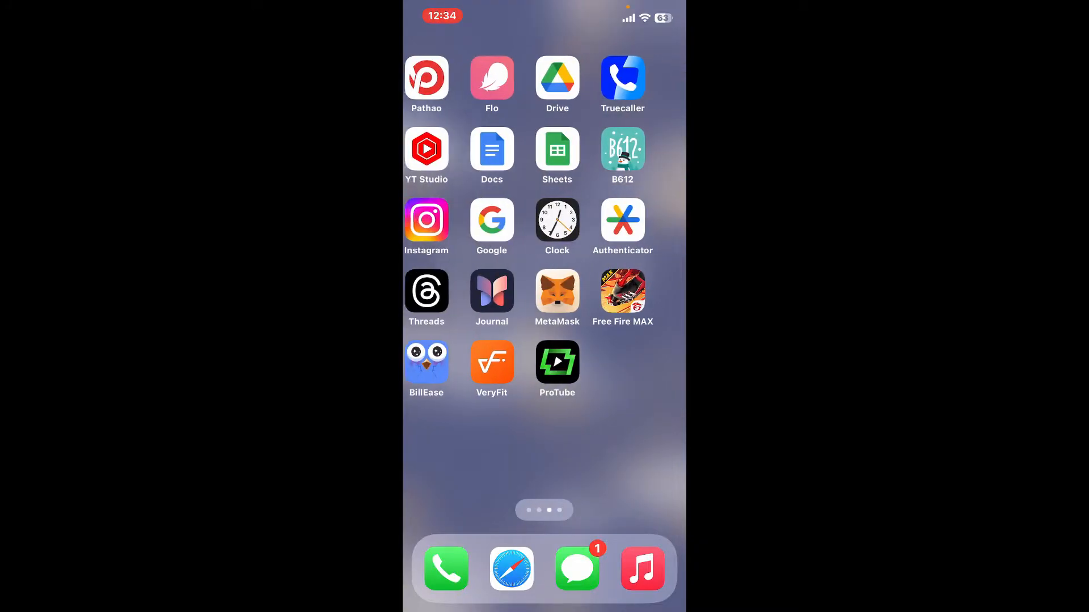
scroll("left", 3)
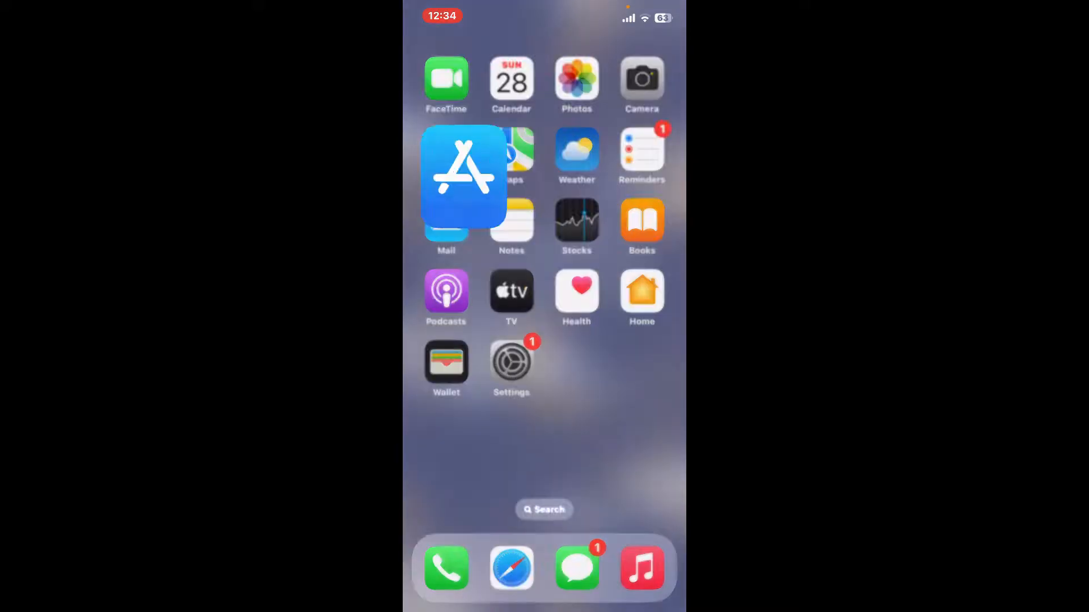
- Search the App Store for 'tango' and bring up the Tango-Live Stream & Video Chat page
left_click(463, 176)
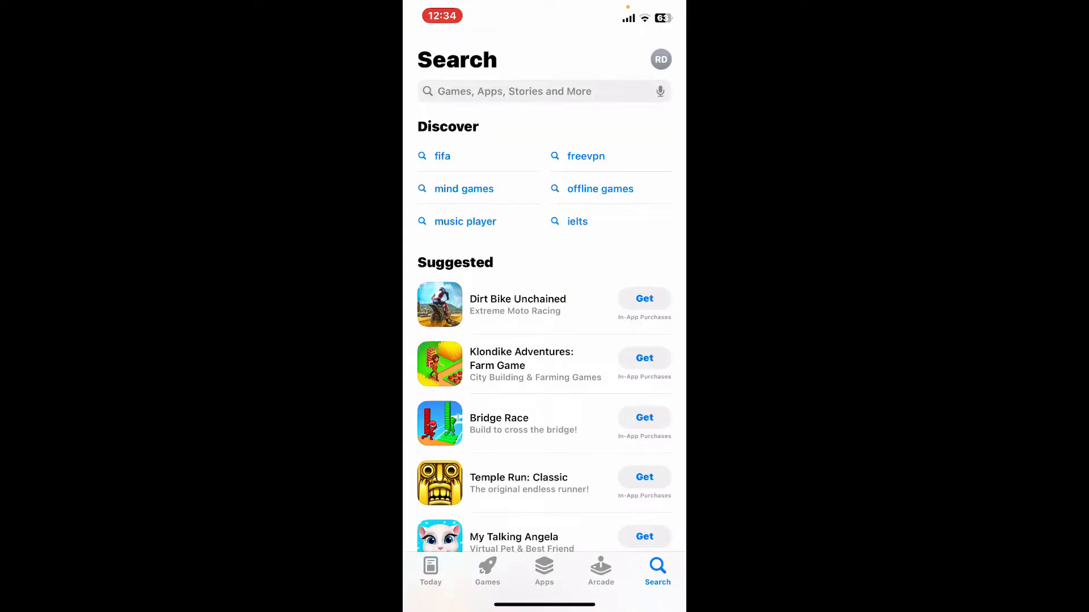
type("tango")
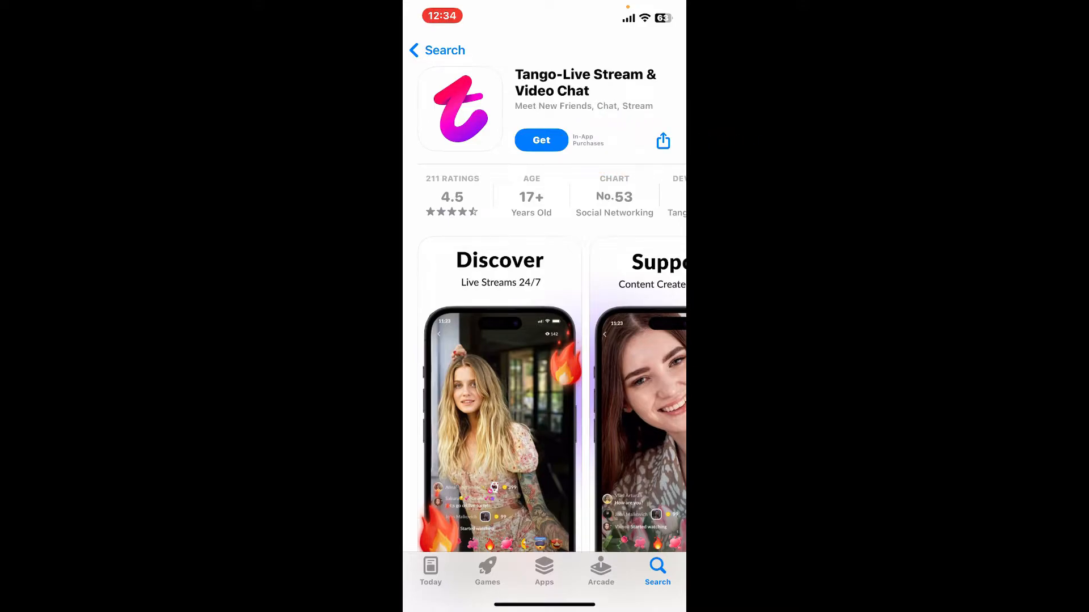
- Start the Tango app download with Get and confirm it
left_click(541, 141)
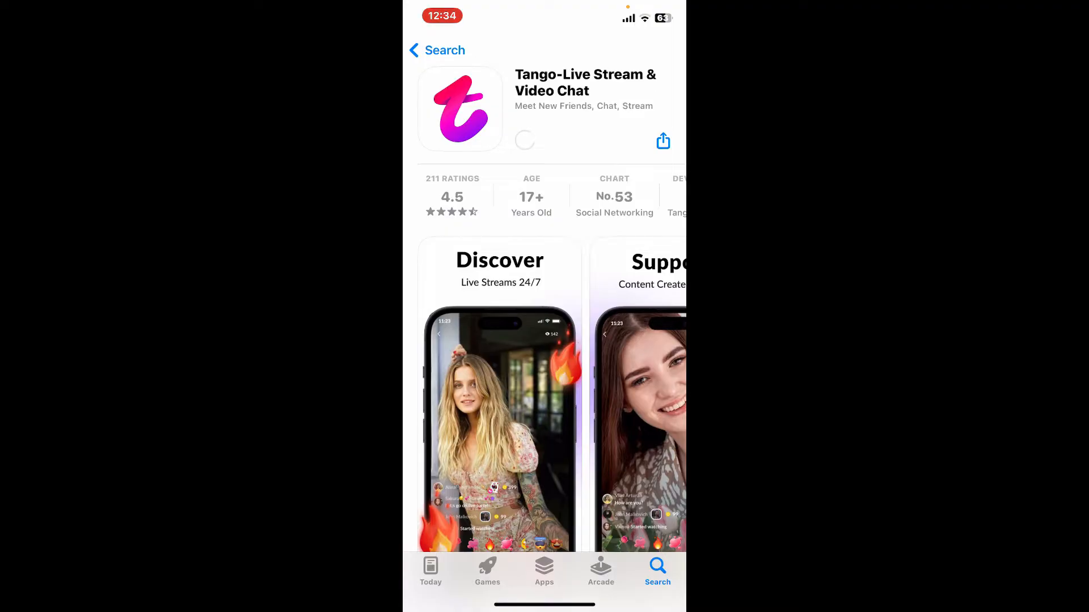
left_click(524, 140)
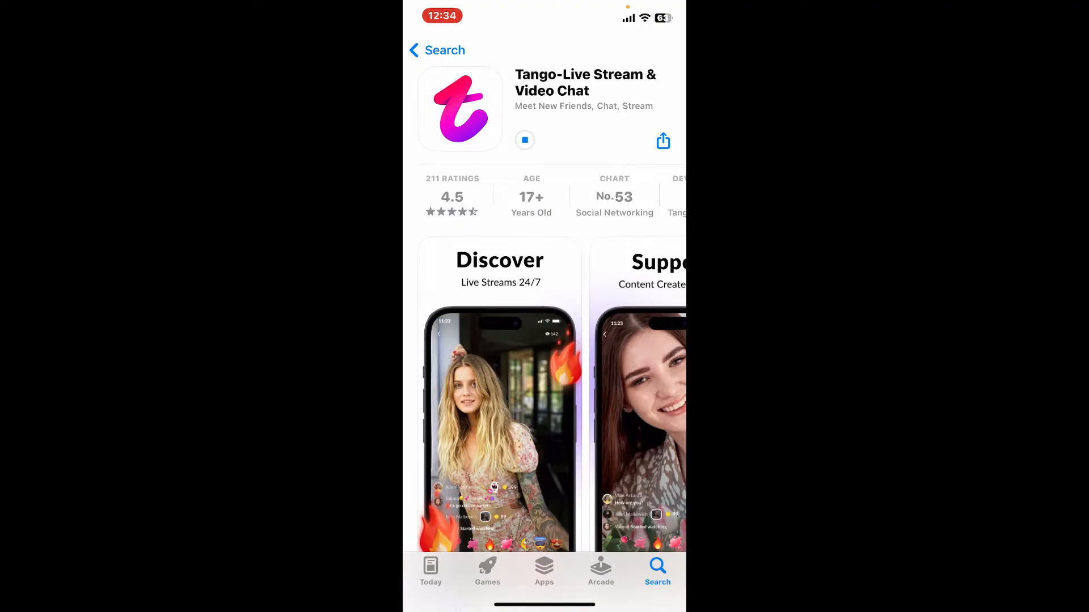